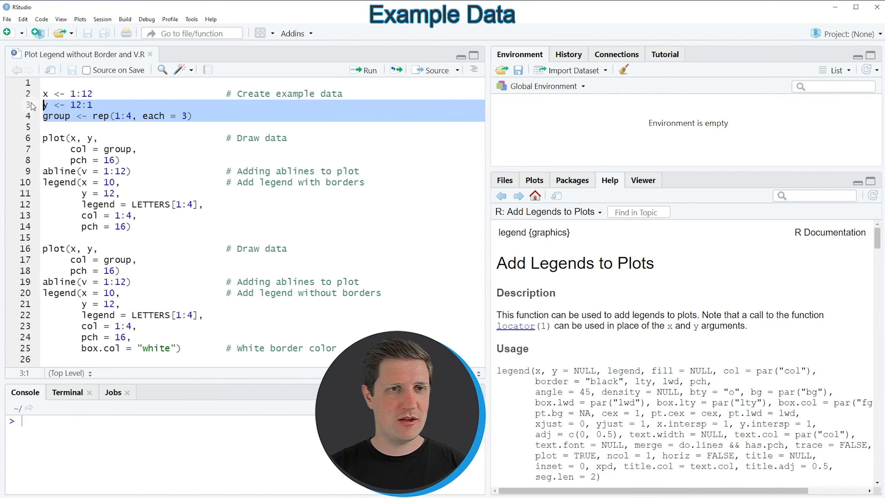
Run the example-data lines so x, y and group appear as integer vectors in the Environment
left_click(62, 94)
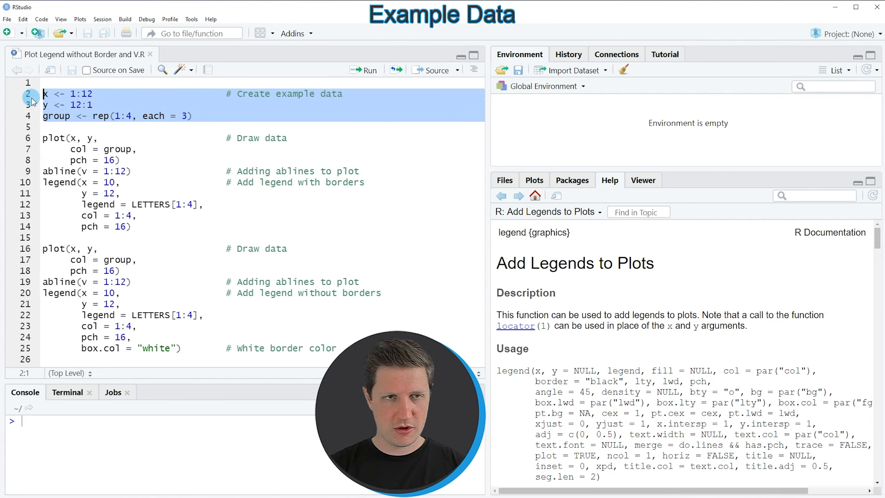
left_click(368, 69)
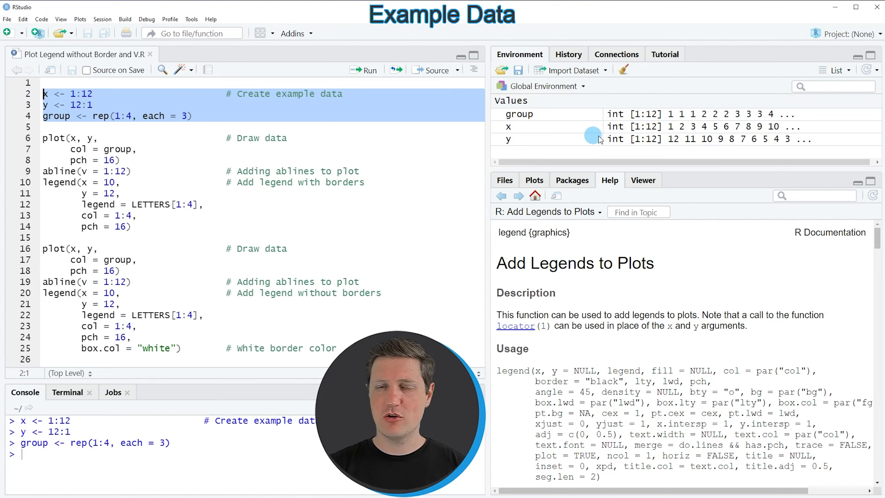
mouse_move(543, 138)
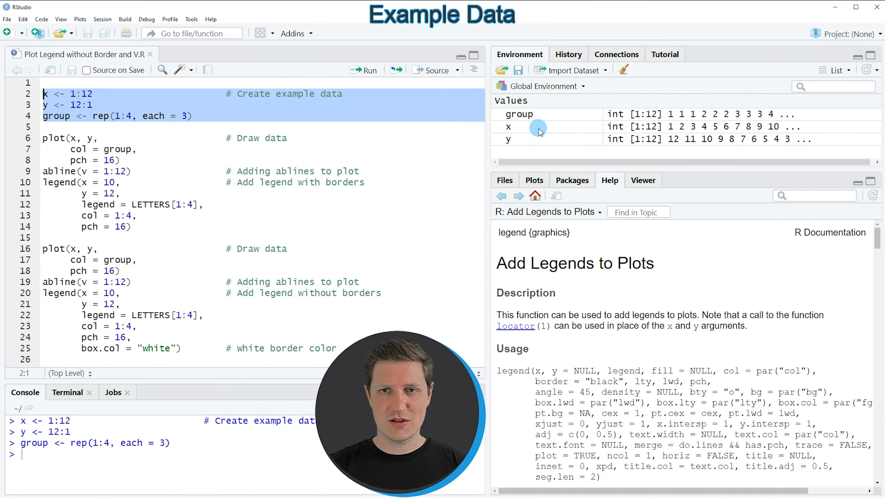
mouse_move(613, 139)
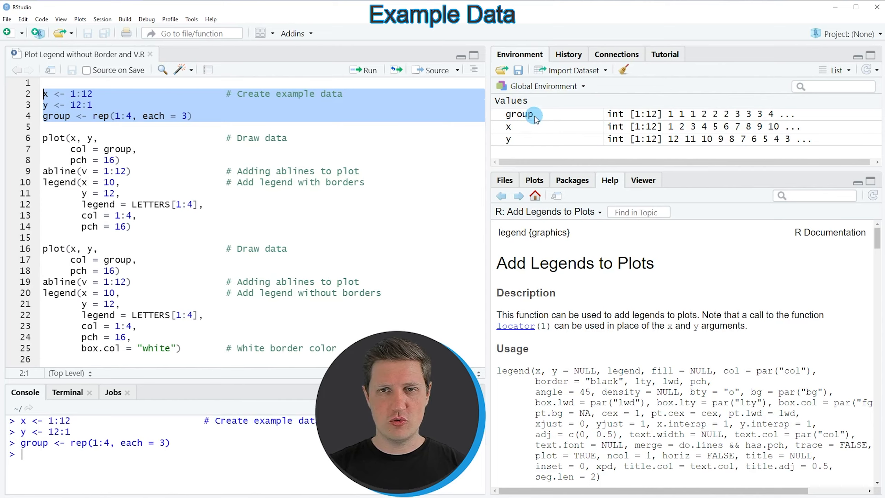
mouse_move(519, 114)
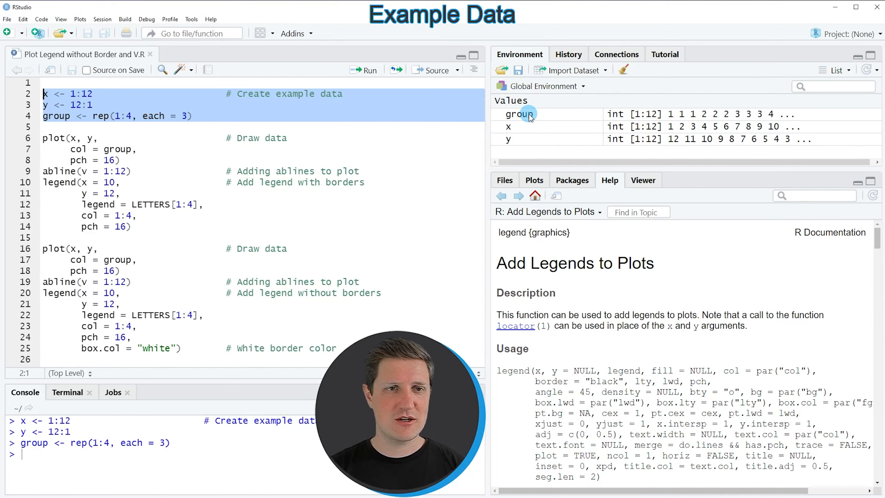
mouse_move(200, 136)
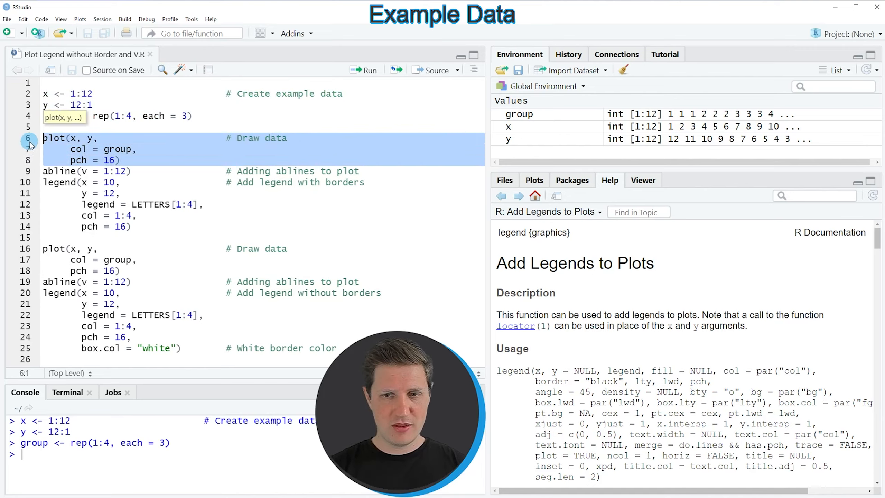
Run the plot() call for y against x coloured by group, then abline(v = 1:12) for the vertical lines
left_click(366, 69)
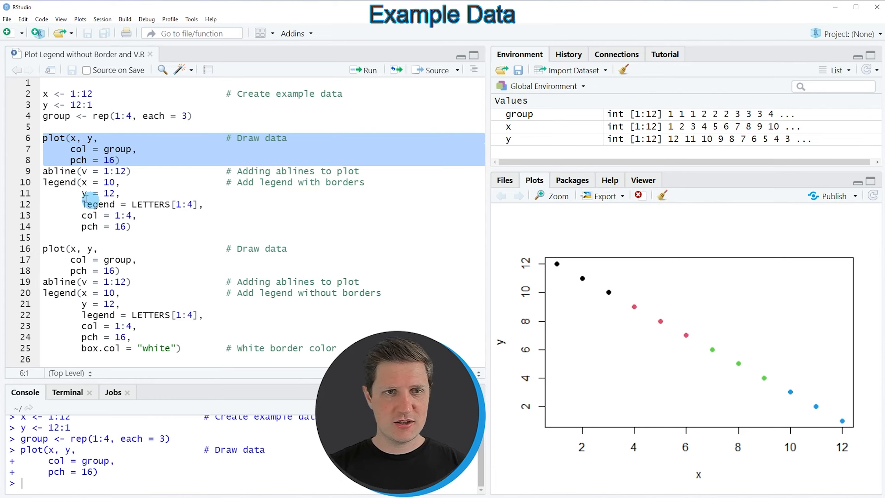
left_click(42, 171)
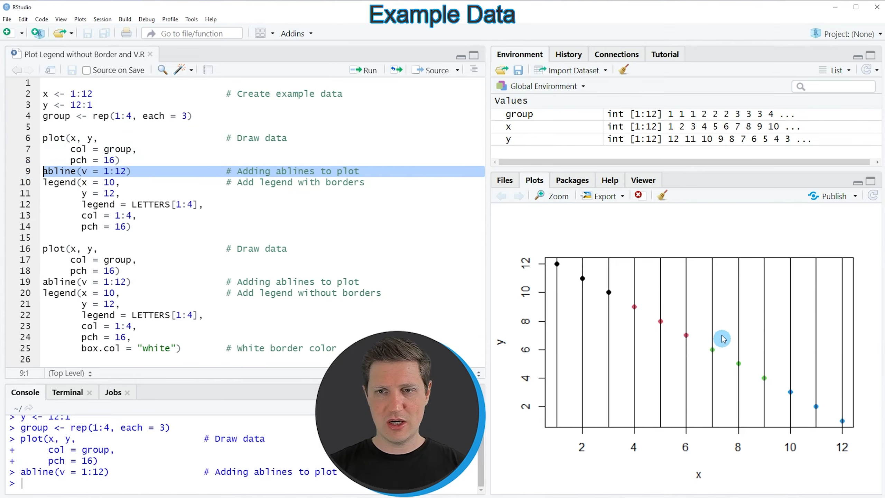
mouse_move(776, 393)
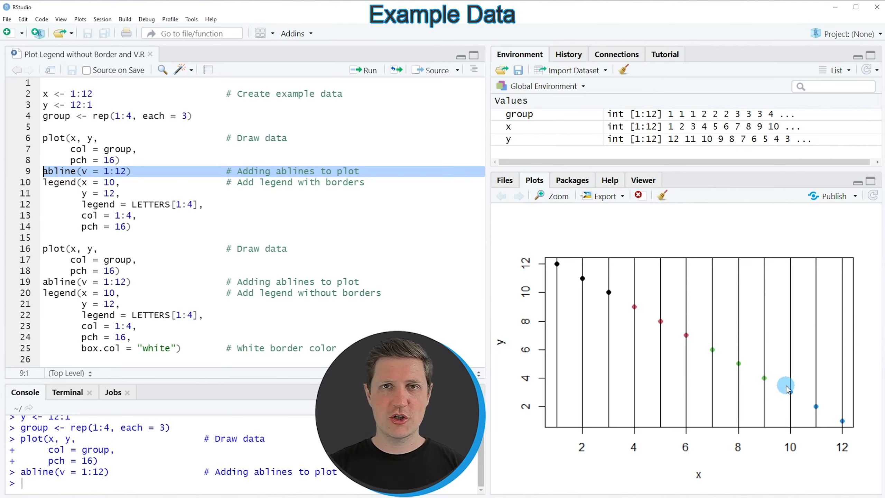
mouse_move(420, 224)
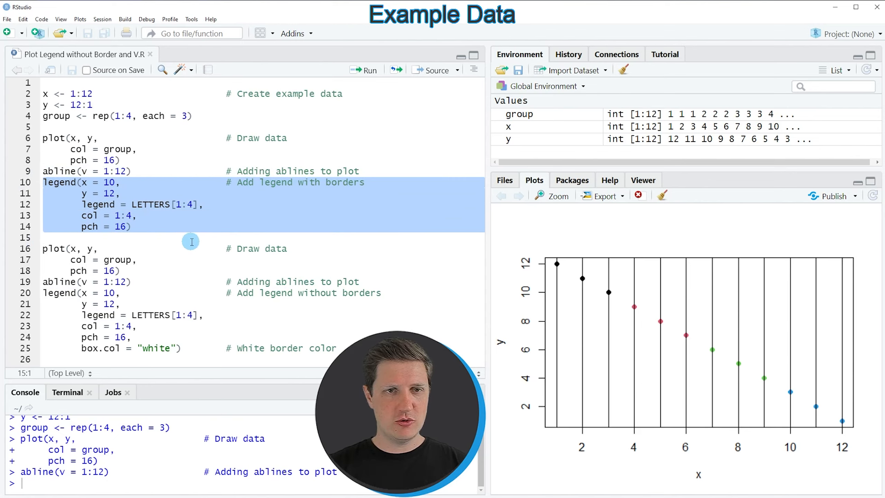
Run the first legend() block to place a bordered A–D legend at the plot's upper right
left_click(366, 69)
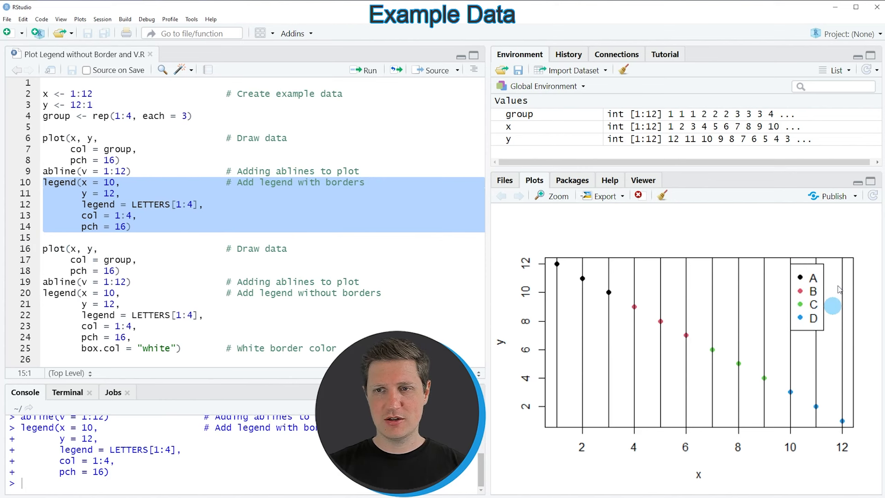
mouse_move(833, 306)
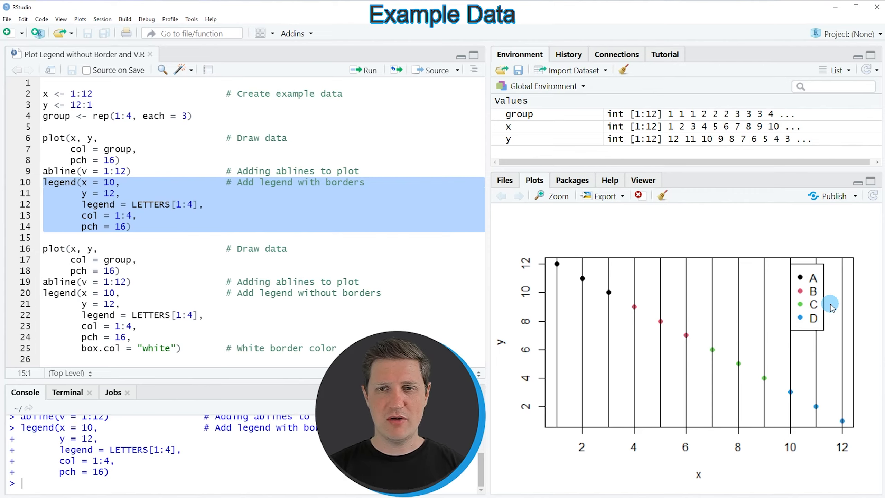
mouse_move(850, 283)
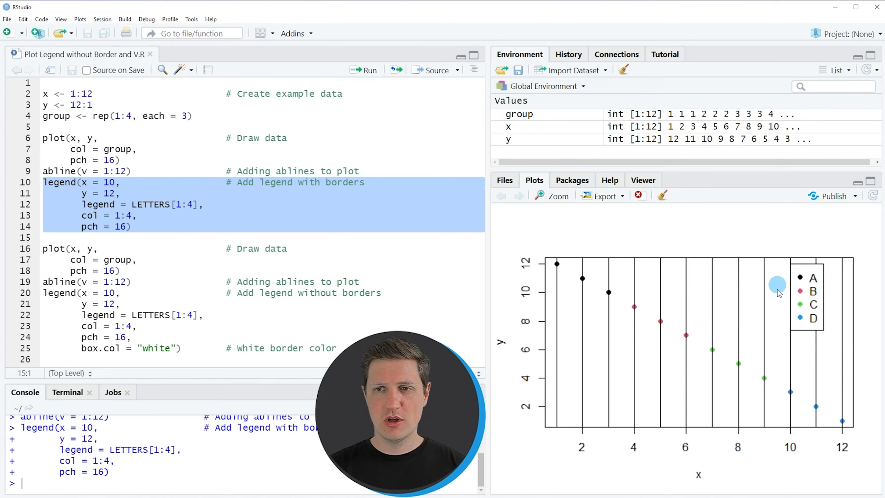
mouse_move(794, 300)
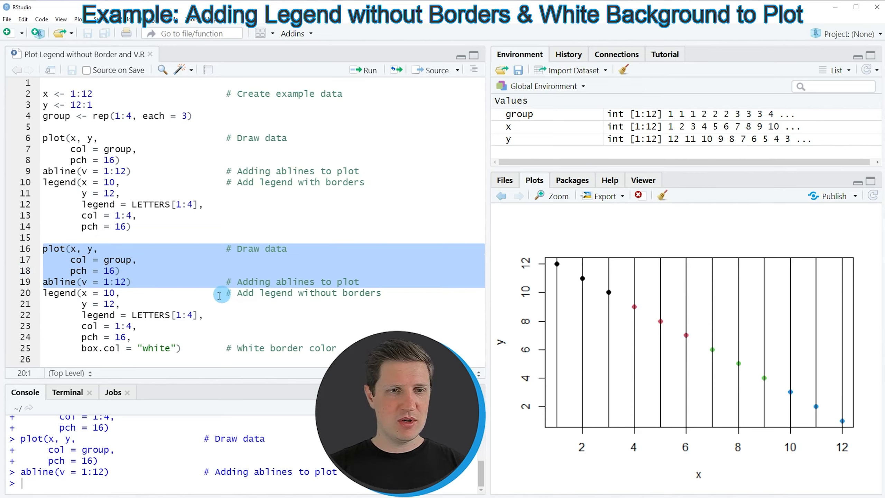
Run the second legend() block with box.col = "white" so the A–D legend shows no border on white
double_click(59, 294)
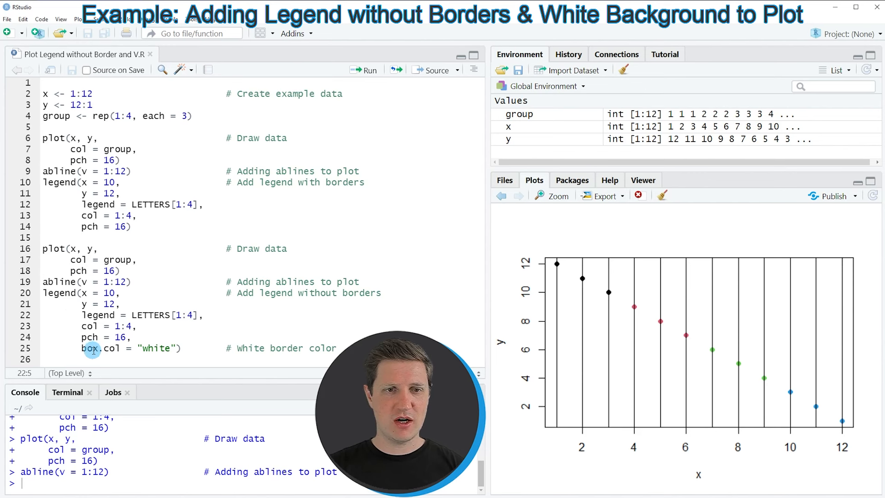
double_click(100, 348)
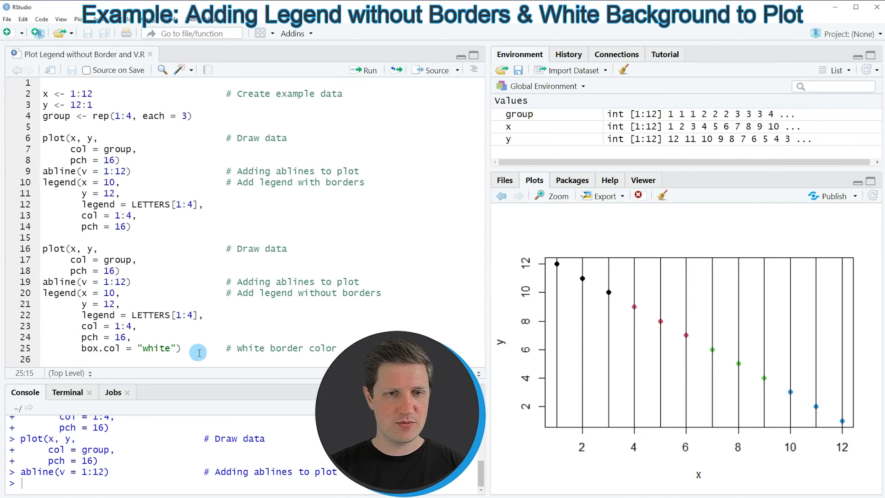
left_click(42, 293)
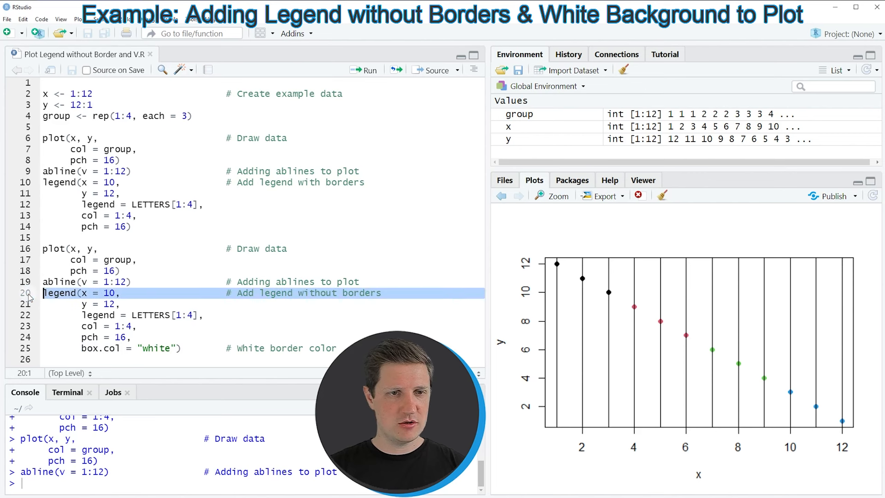
left_click_drag(44, 293, 44, 359)
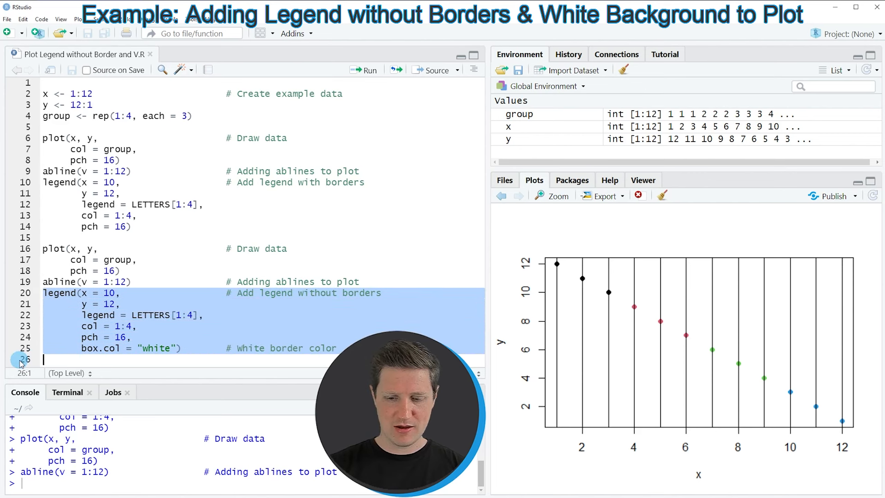
left_click(365, 70)
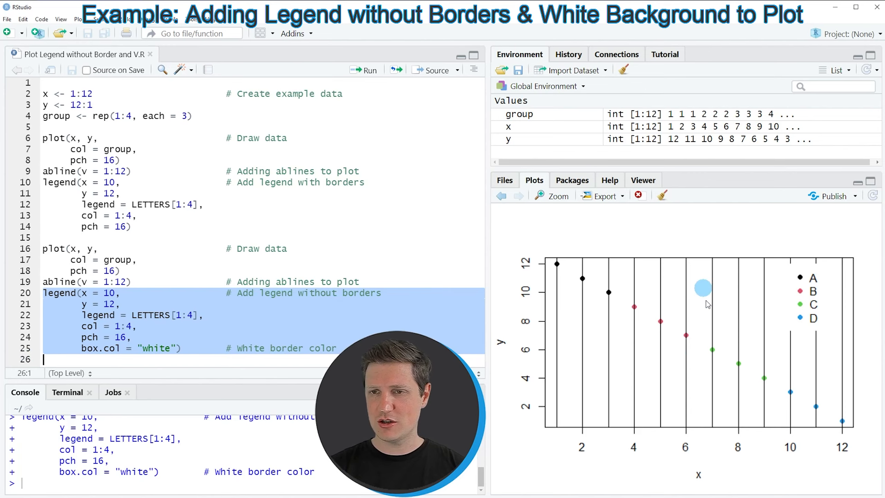
mouse_move(818, 359)
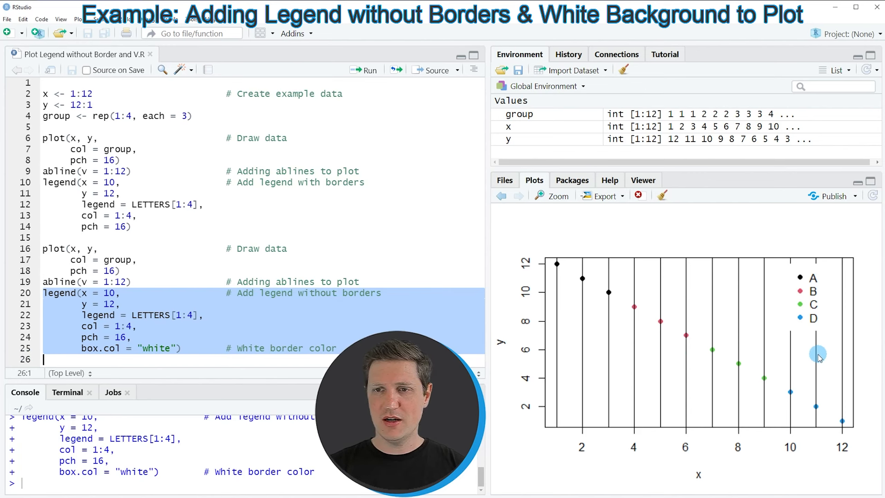